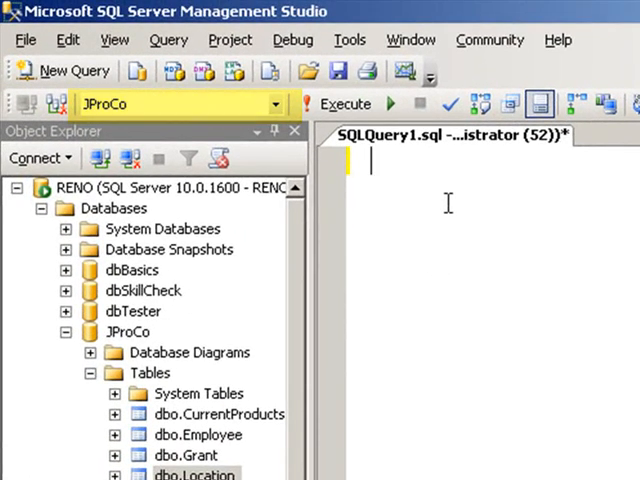
Run SELECT * FROM Employee against JProCo, returning all 12 employee rows.
type("SELECT *")
type("FROM E")
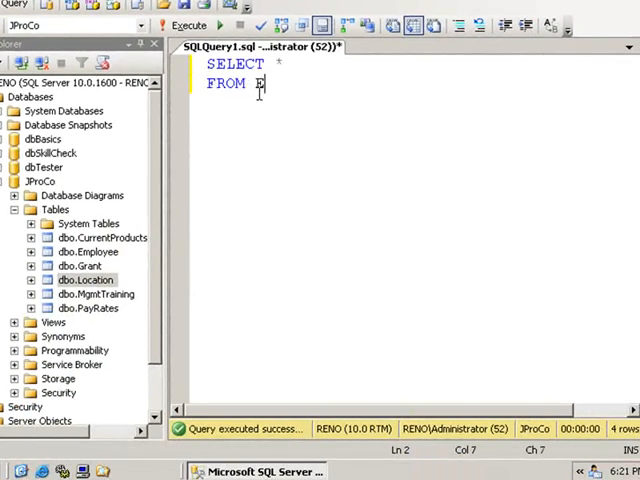
type("mployee")
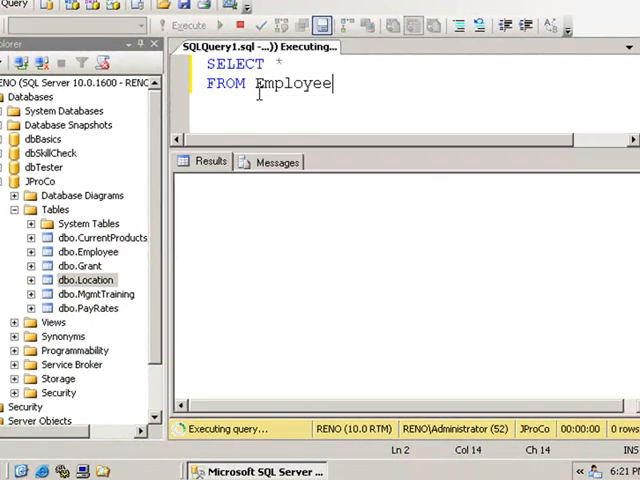
left_click(189, 25)
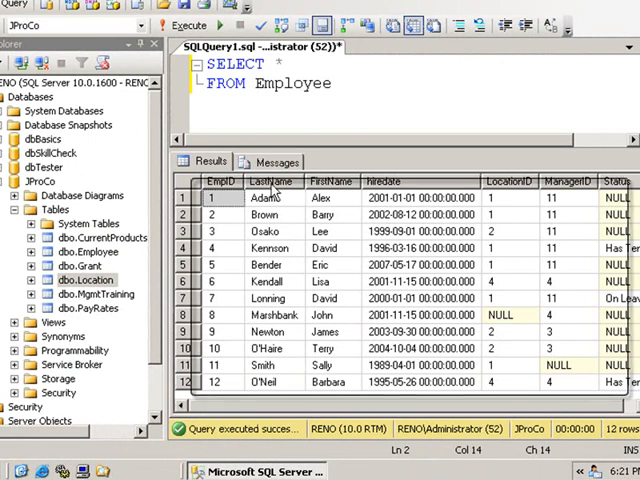
mouse_move(323, 310)
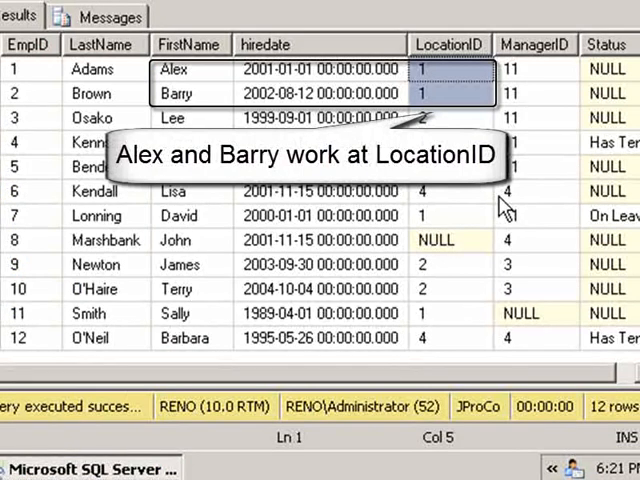
left_click(450, 118)
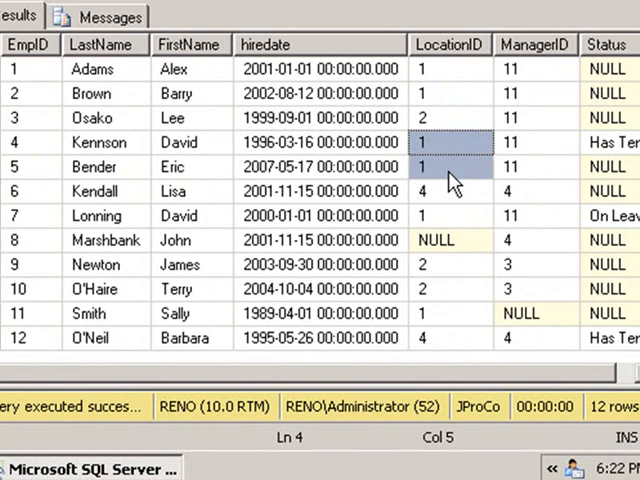
mouse_move(452, 167)
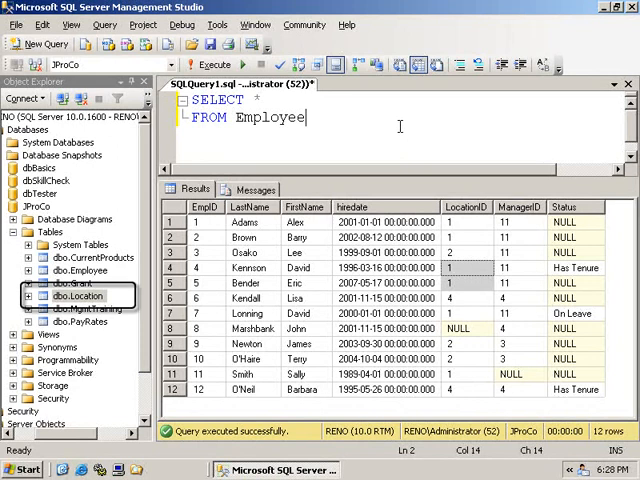
Write SELECT * FROM Location and point out the first location's state and street.
type("s")
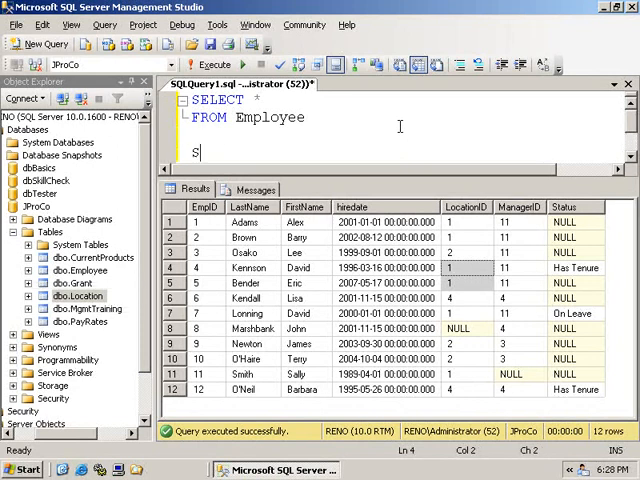
type("SELECT * FROM L")
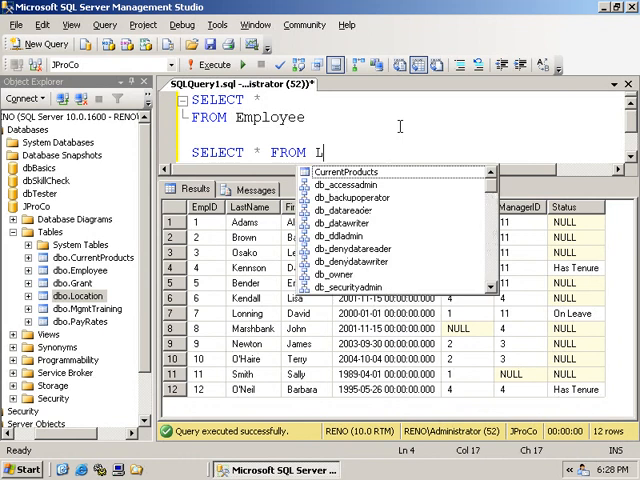
type("ocation")
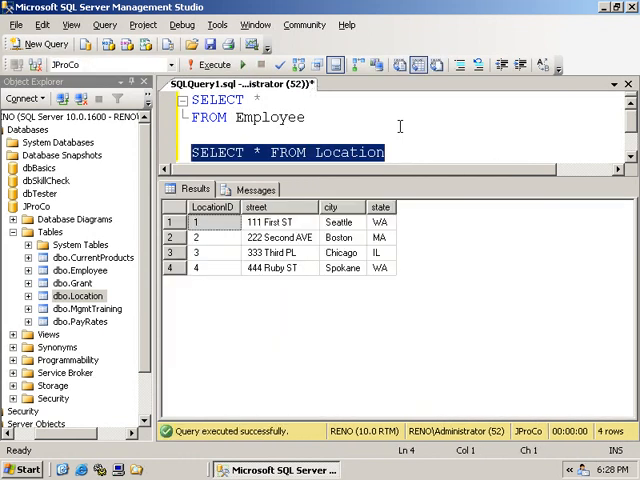
left_click(380, 222)
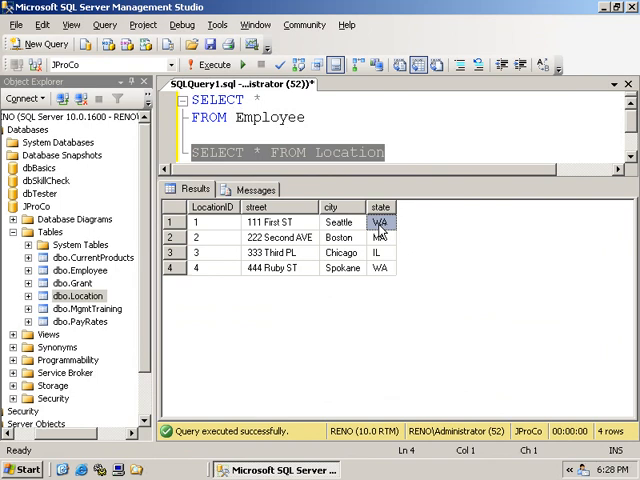
left_click(270, 221)
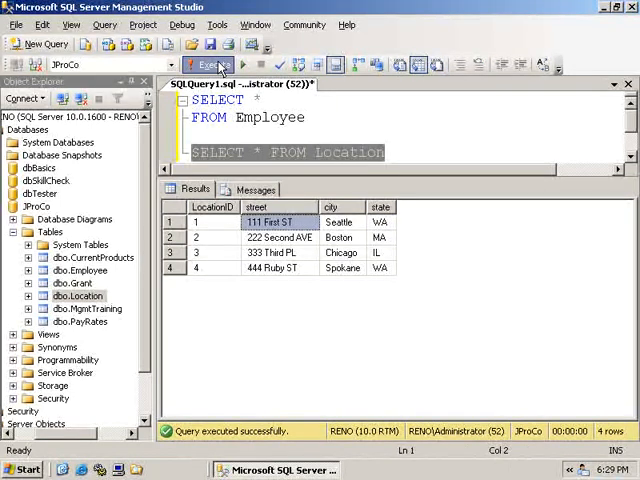
left_click(213, 63)
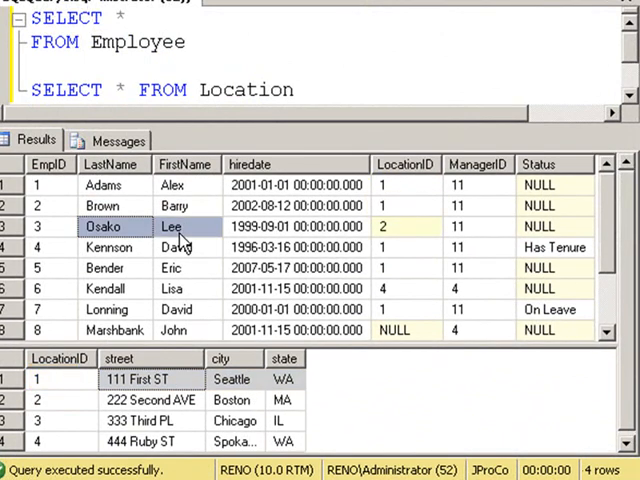
left_click(150, 399)
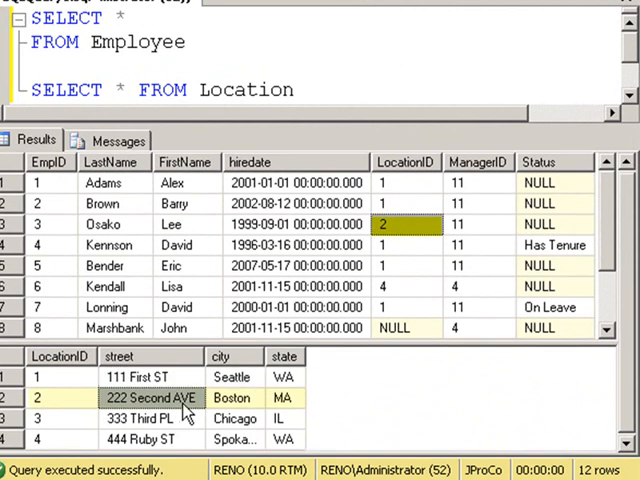
left_click(230, 398)
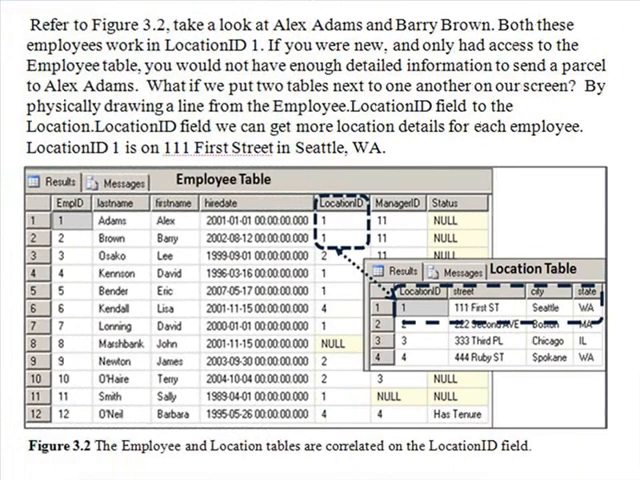
Scroll down the query editor to the Location query.
scroll("down", 3)
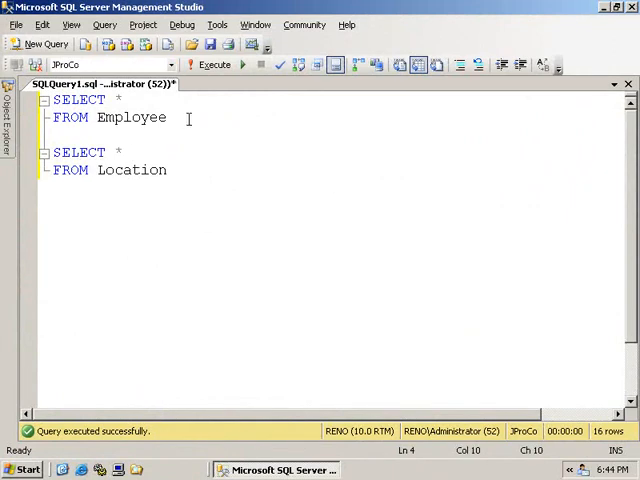
Run the Employee query alone, then run the Location query alone for its four rows.
left_click(213, 64)
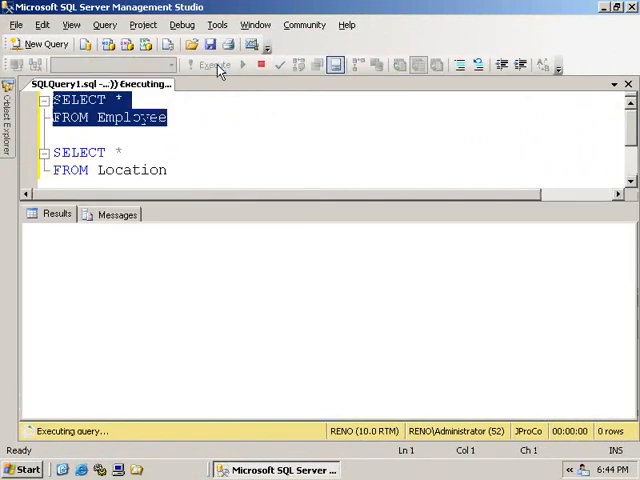
left_click(213, 64)
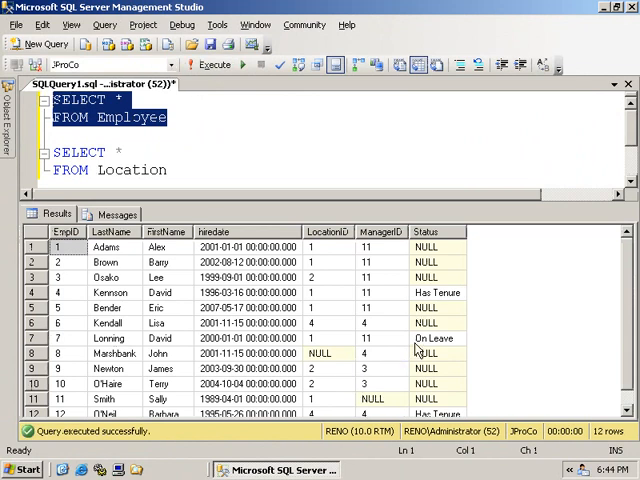
left_click(320, 247)
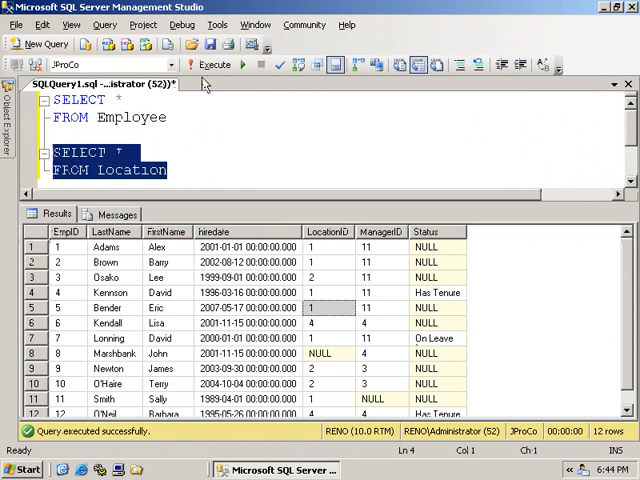
left_click(213, 64)
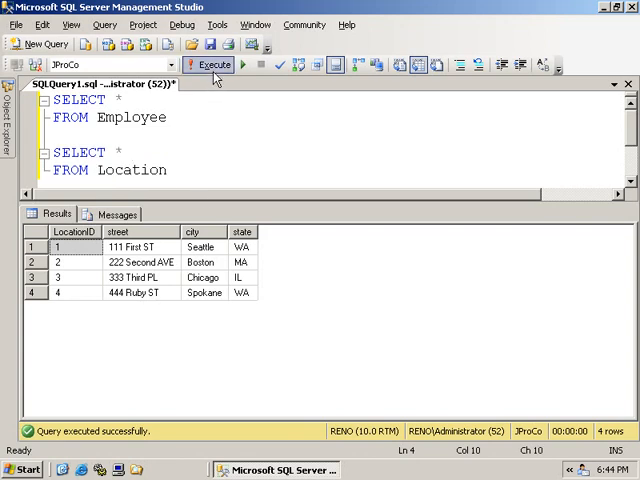
left_click(209, 64)
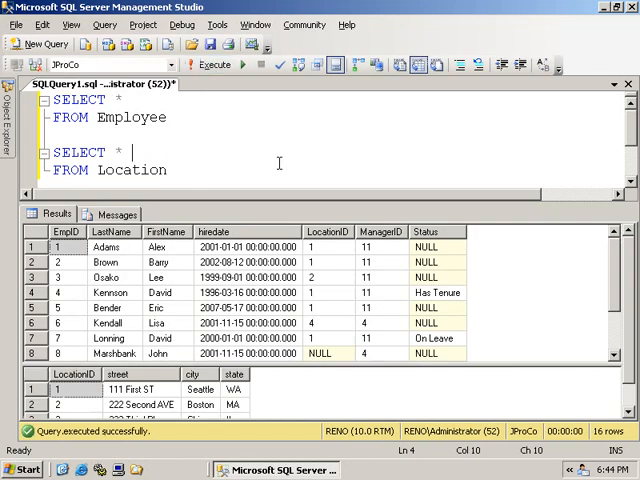
left_click(316, 247)
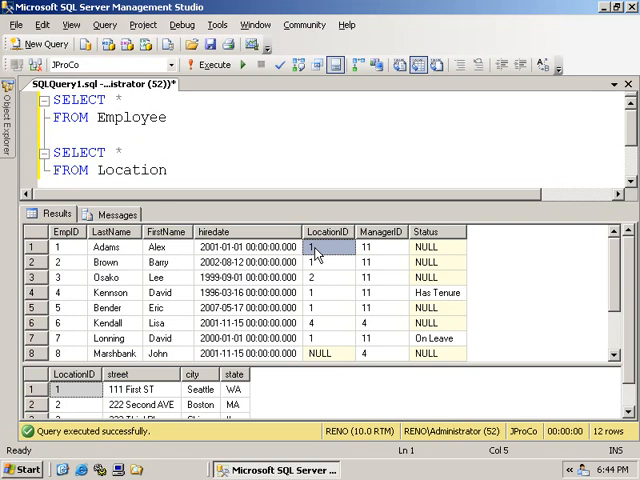
mouse_move(320, 272)
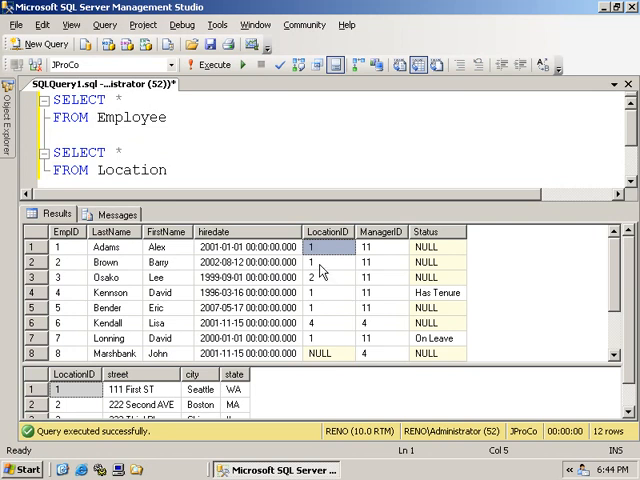
left_click(327, 277)
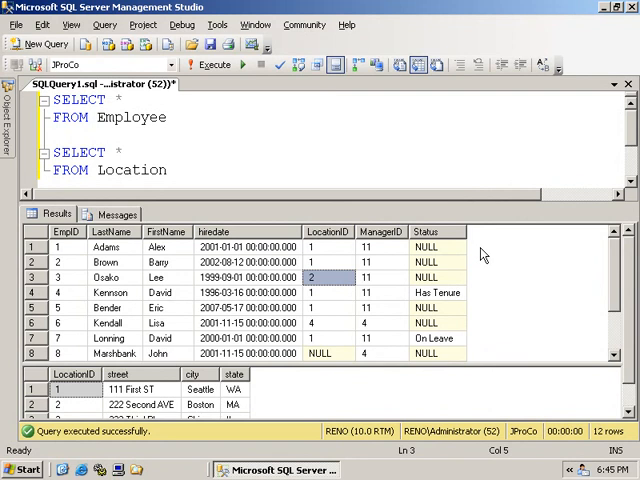
Click into the second query's text to start merging it into the Employee query.
left_click(335, 231)
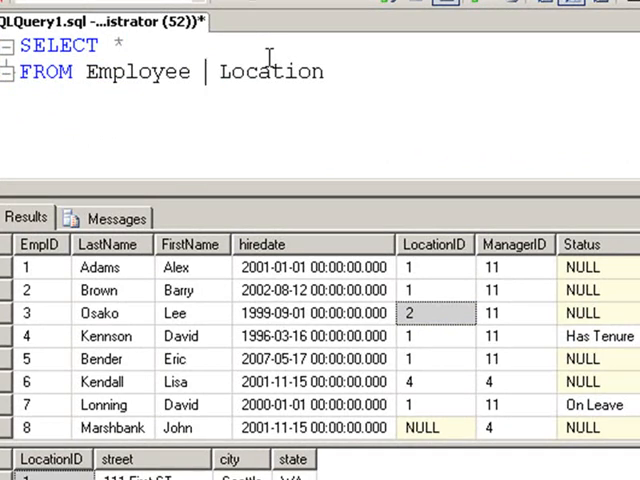
Add INNER JOIN between the tables with ON Employee.LocationID = Location.LocationID.
type("INNER JOIN")
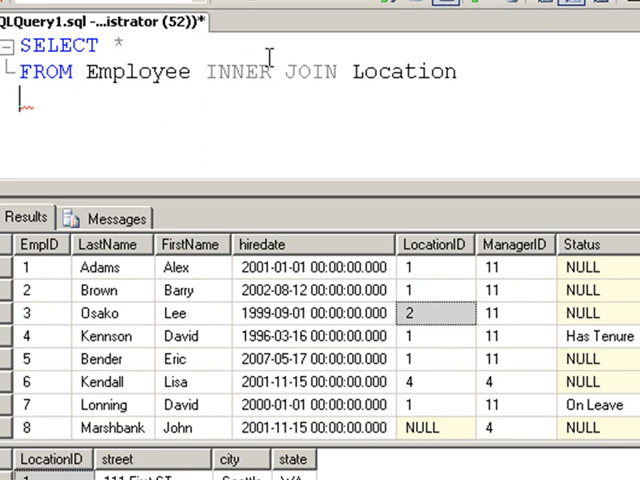
type("ON")
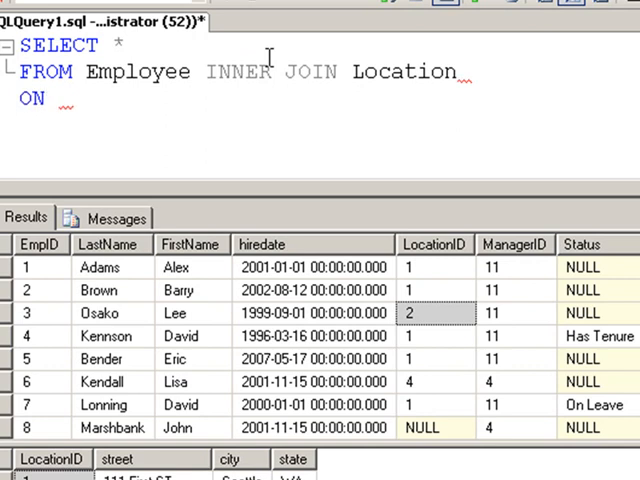
type("Employee.l")
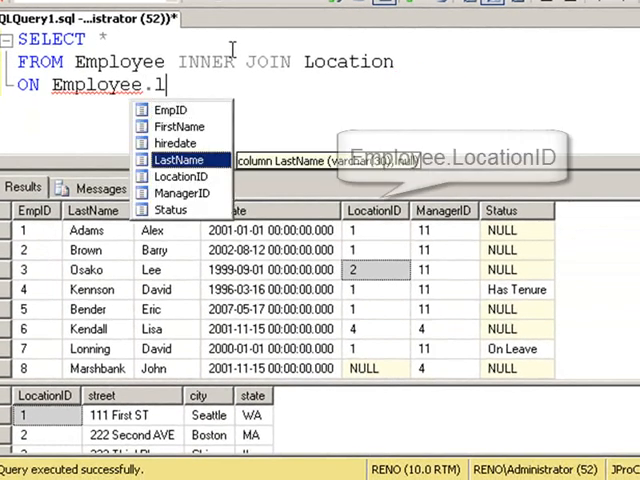
type("LocationID")
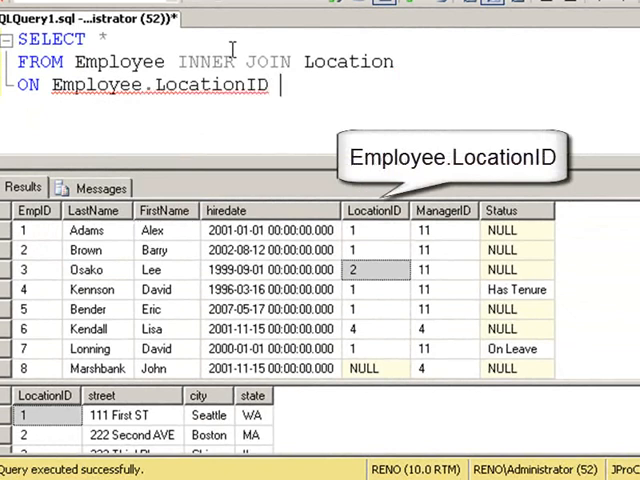
type("= Location.LocationID")
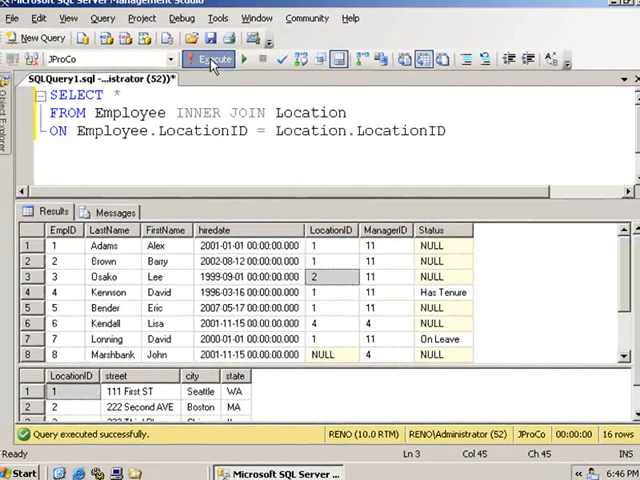
left_click(212, 59)
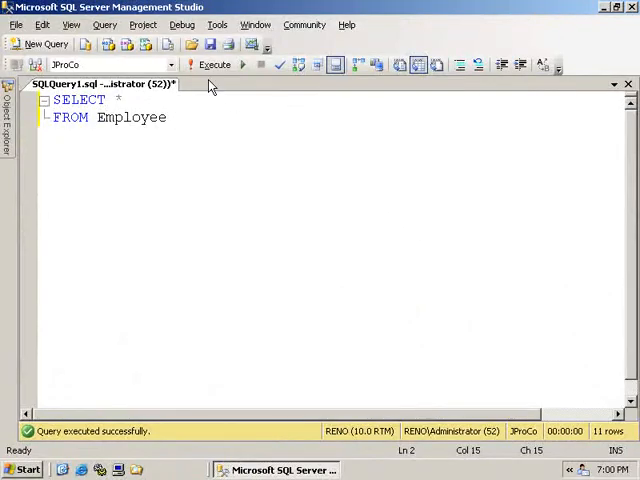
Run the Employee query, then type SELECT * FROM PayRates below it and select that text.
left_click(214, 64)
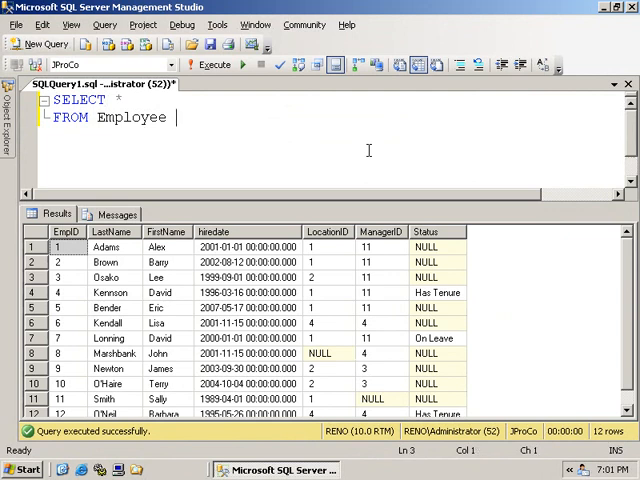
type("SELECT *")
type("FROM")
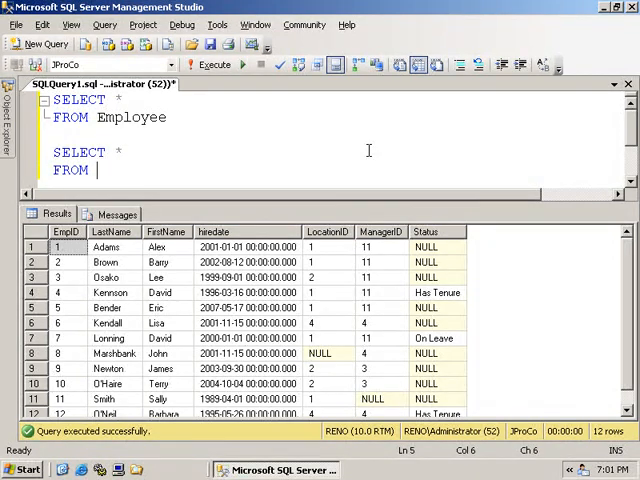
type("PayRates")
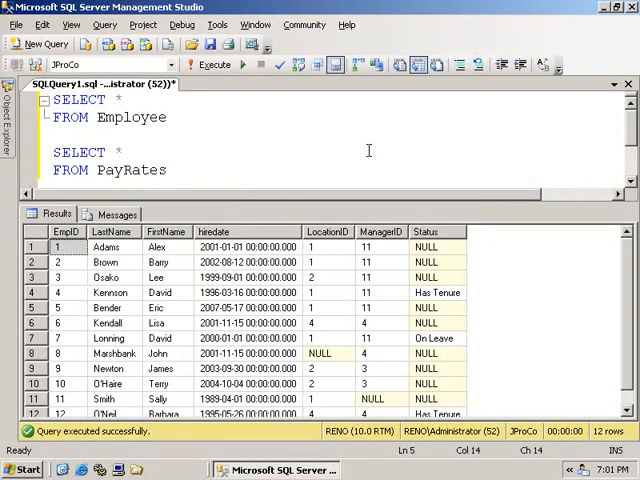
left_click_drag(56, 152, 168, 170)
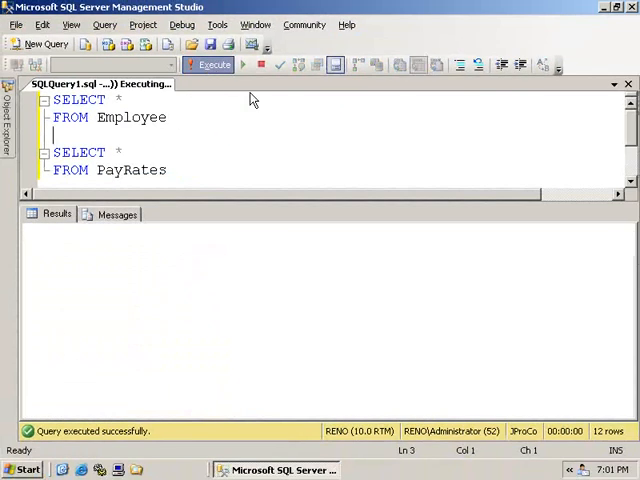
Execute the Employee and PayRates queries, scroll their grids, and mark the text between the table names.
left_click(213, 64)
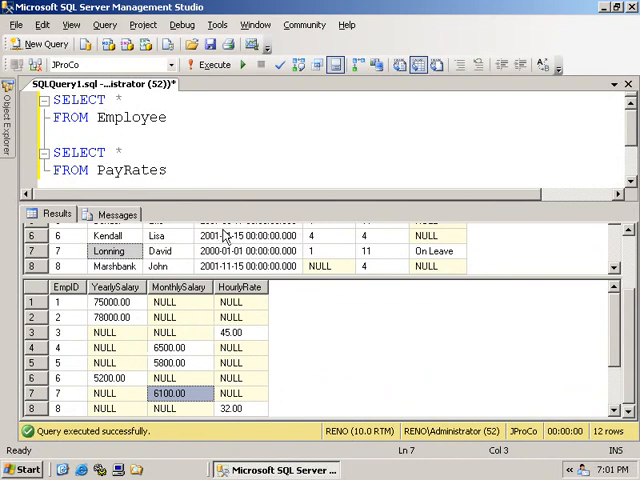
left_click(210, 64)
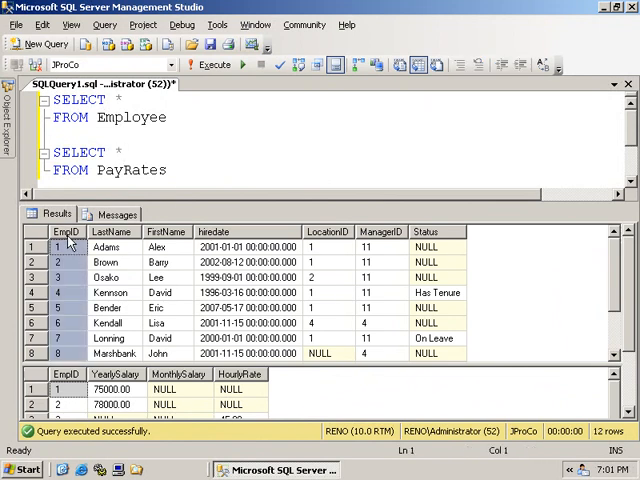
scroll("down", 3)
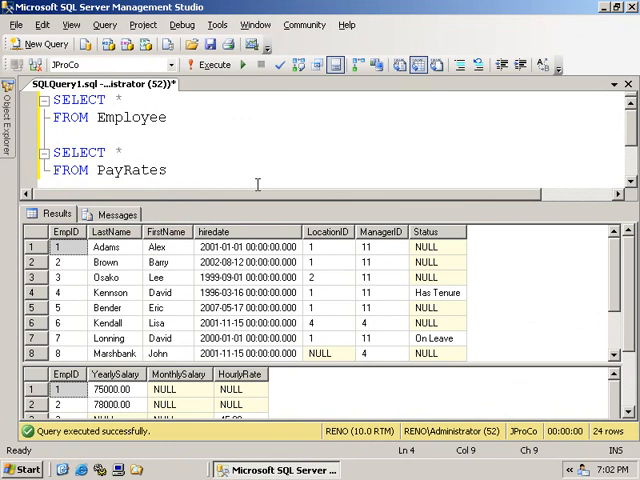
left_click(122, 152)
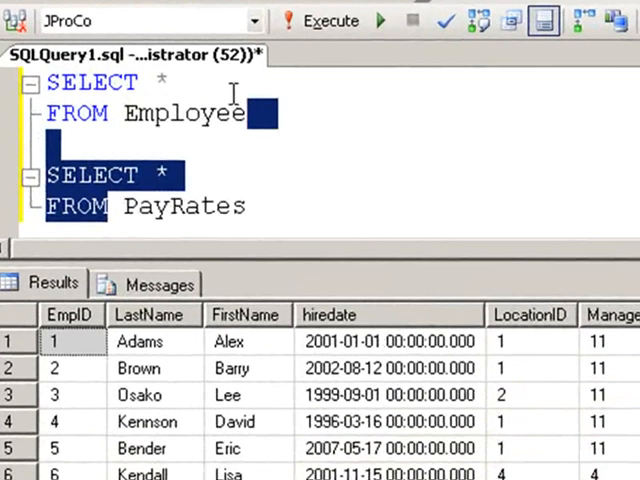
Join Employee to PayRates with INNER JOIN ON Employee.EmpID = PayRates.EmpID and view combined columns.
type("INNER PayRates")
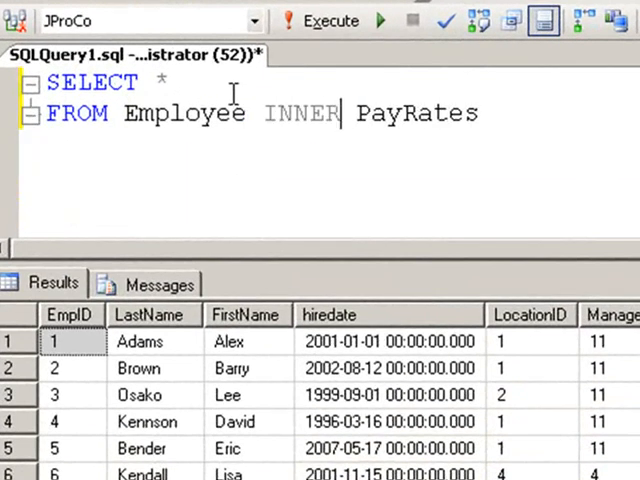
type("JOIN")
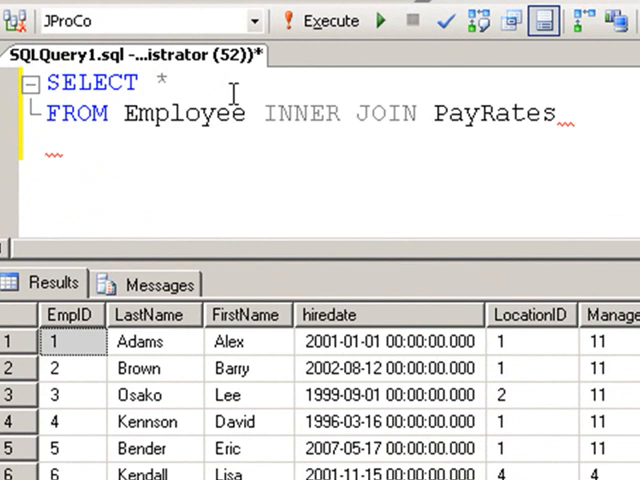
type("ON")
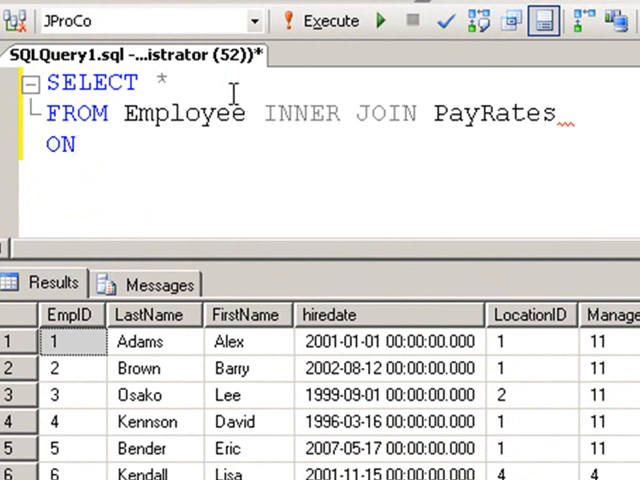
type("Employee.e")
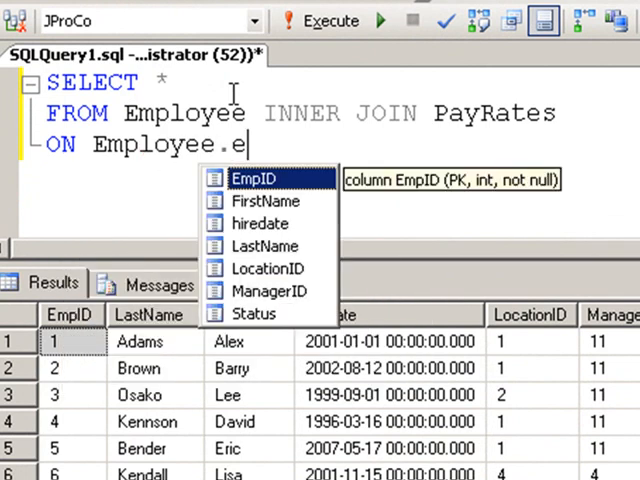
type("mpID = PayRates.EmpID")
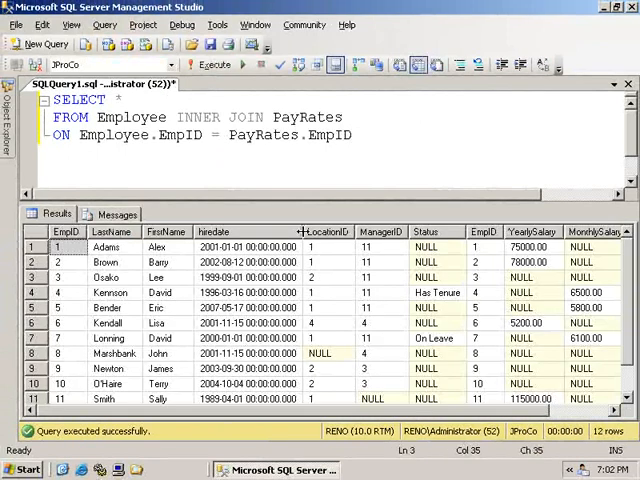
scroll("right", 3)
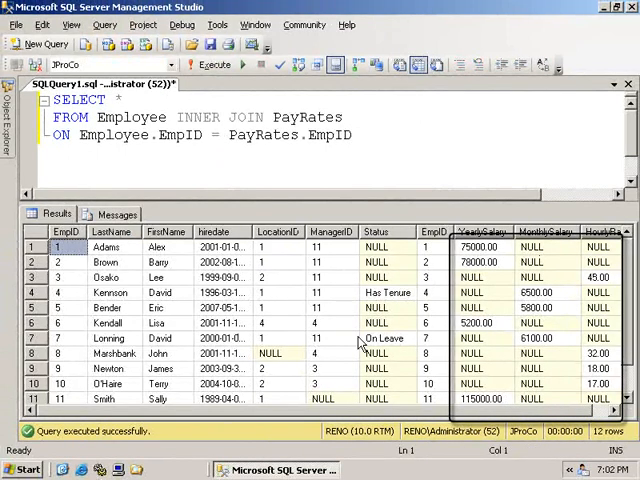